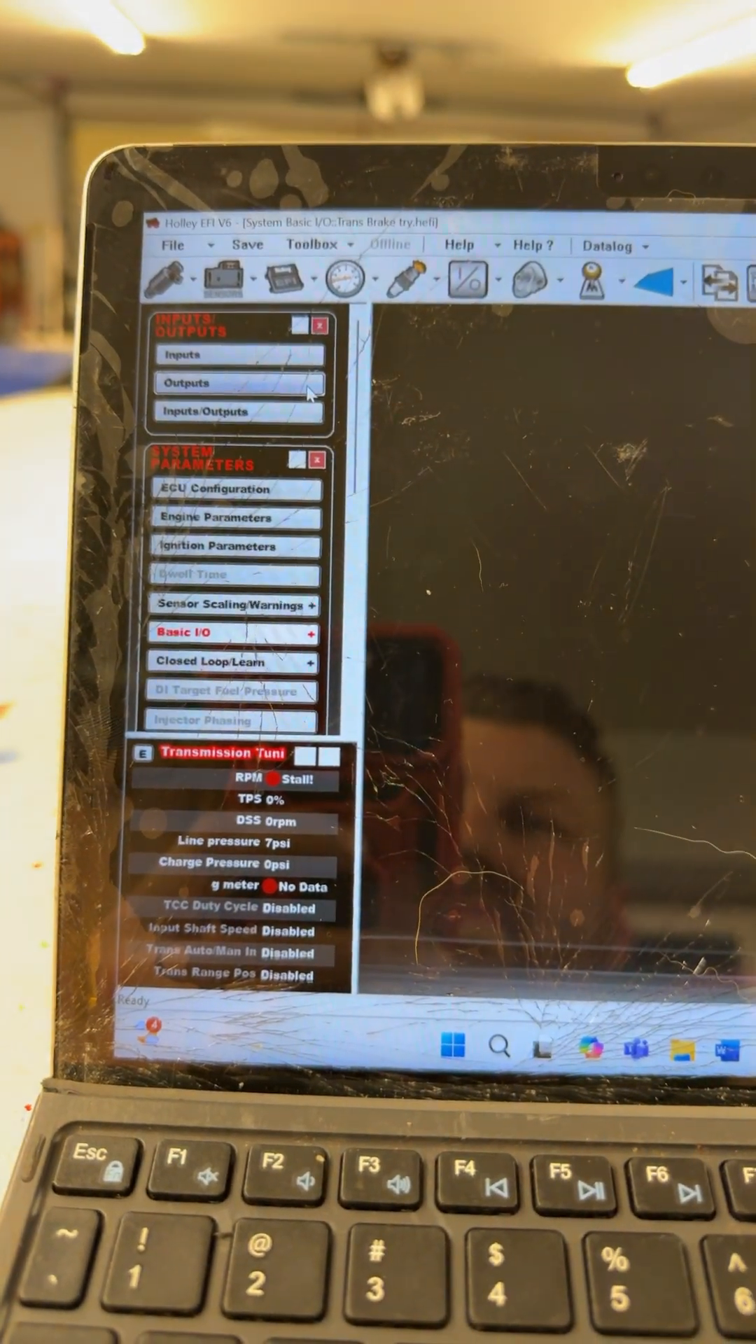
# - Show the Outputs 1-20 table, listing Trans Brake as output 9 on PWM+ pin J1-B11
pyautogui.click(240, 383)
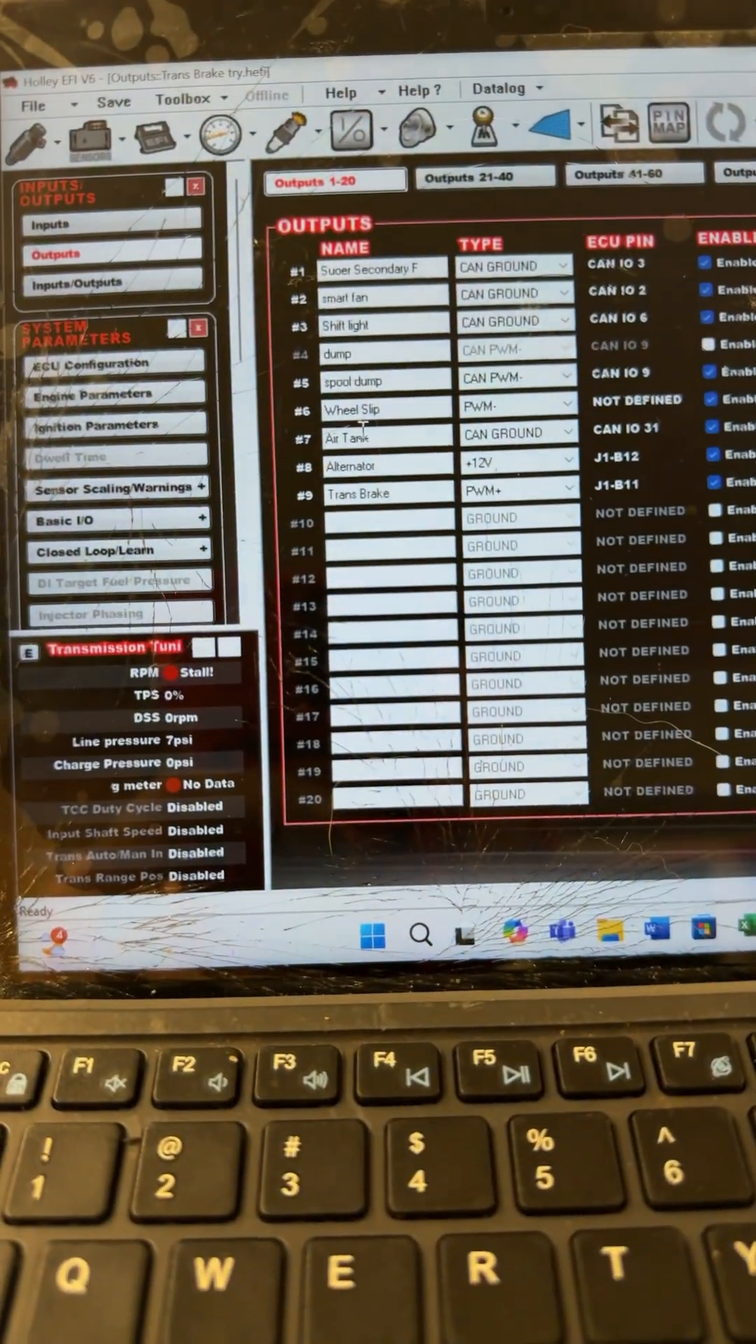